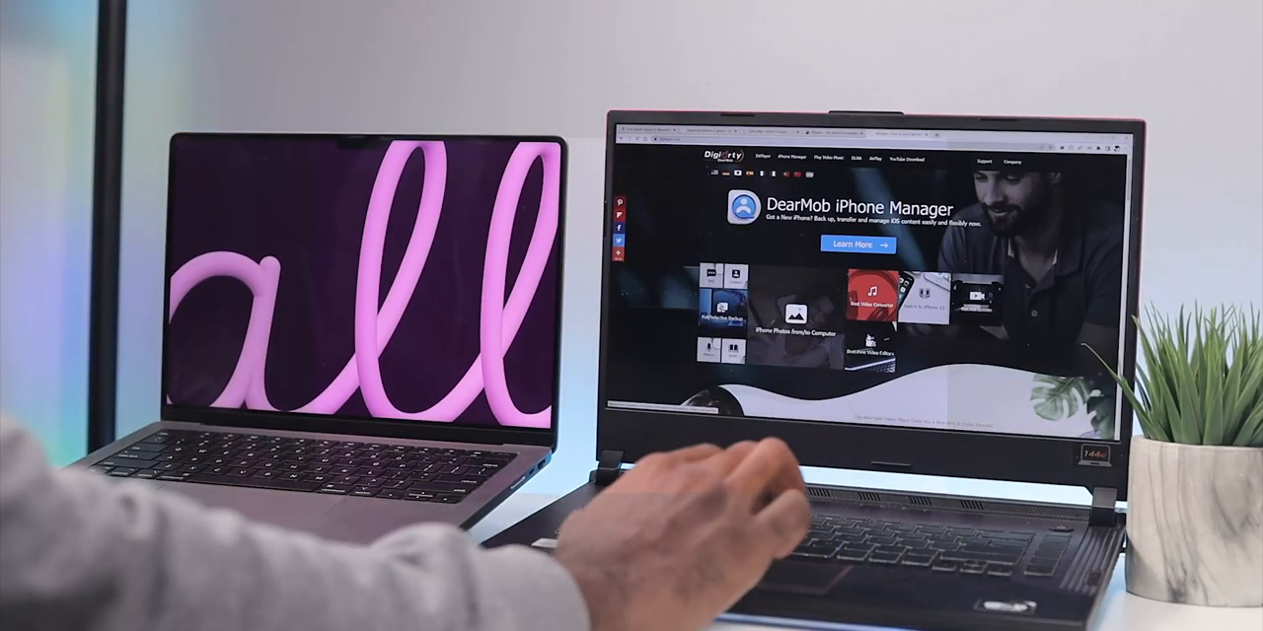
- Scroll down the Digiarty homepage looking for the 5KPlayer download link
{"action": "scroll", "scroll_direction": "down", "scroll_amount": 3}
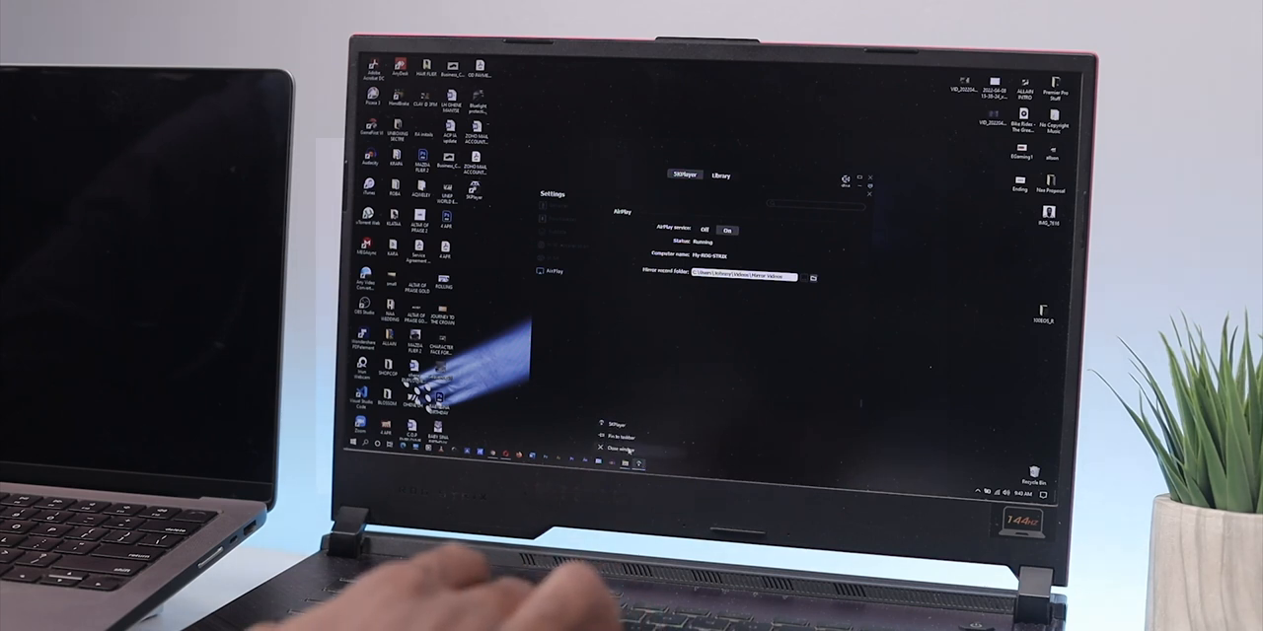
- Turn the AirPlay service On in 5KPlayer's AirPlay settings
{"action": "left_click", "coordinate": [620, 449]}
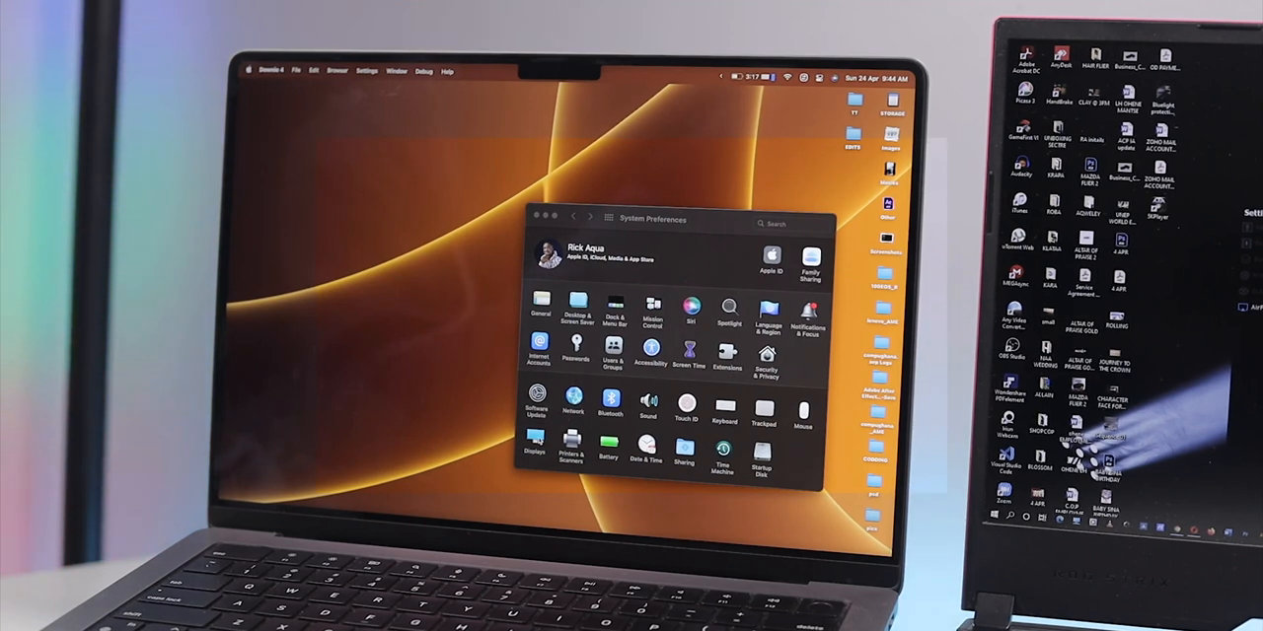
- In Displays, add the 5KPlayer display as a mirror of the MacBook screen
{"action": "left_click", "coordinate": [534, 449]}
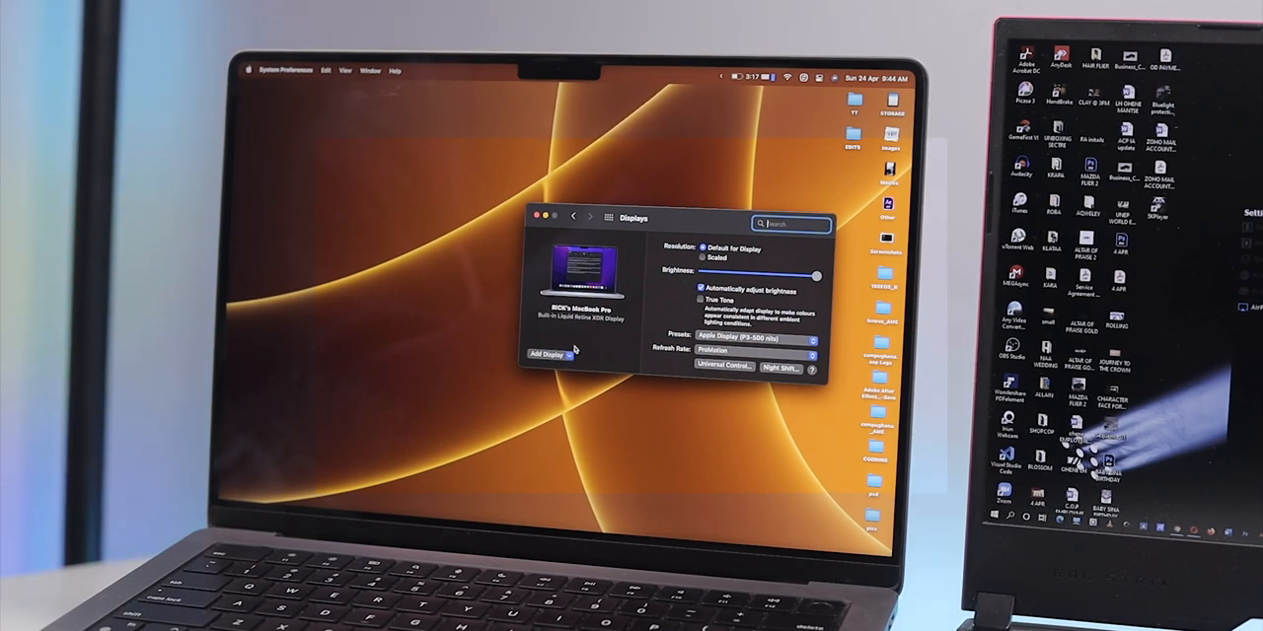
{"action": "left_click", "coordinate": [549, 354]}
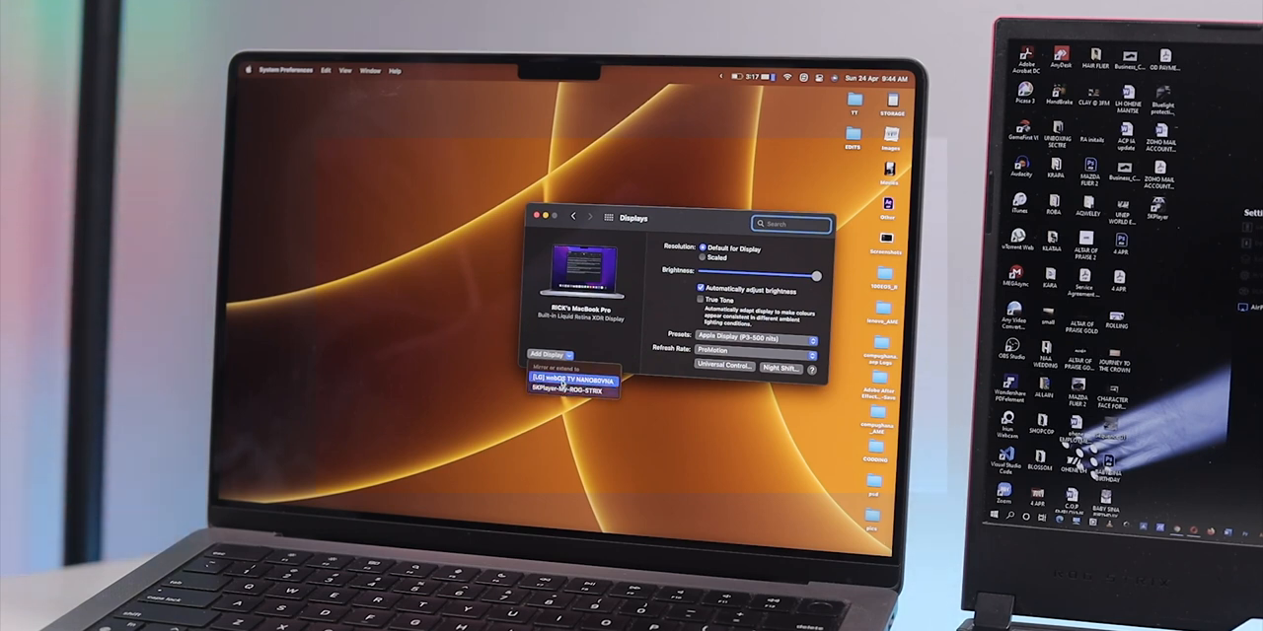
{"action": "left_click", "coordinate": [568, 388]}
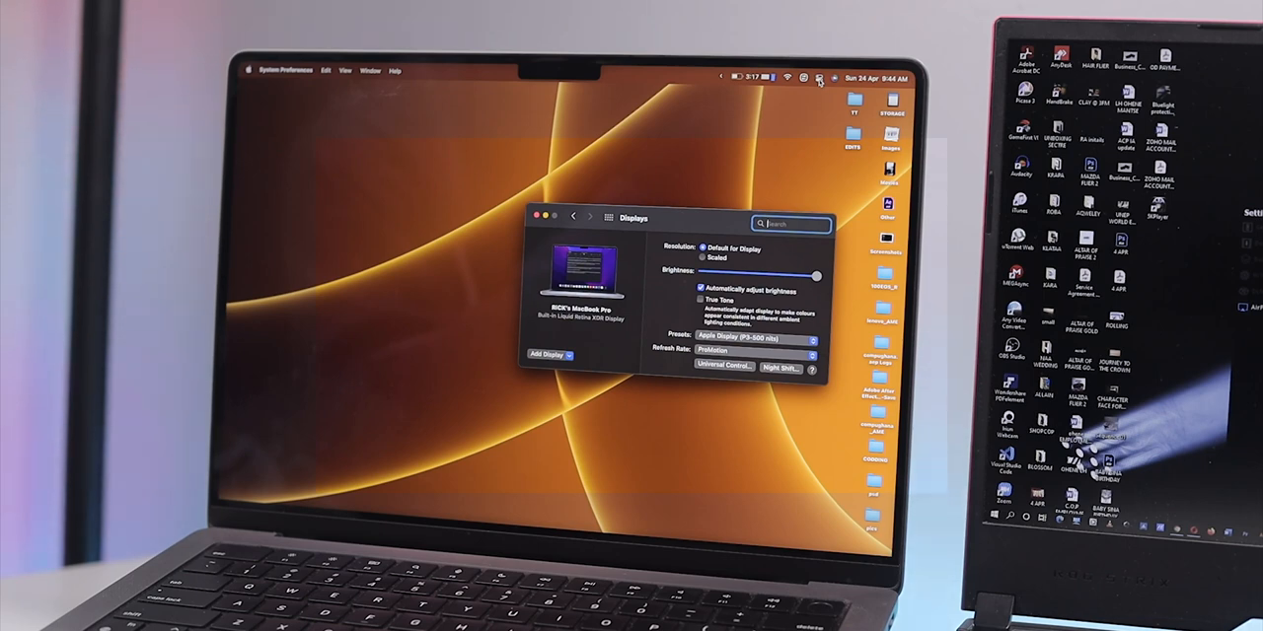
{"action": "left_click", "coordinate": [817, 78]}
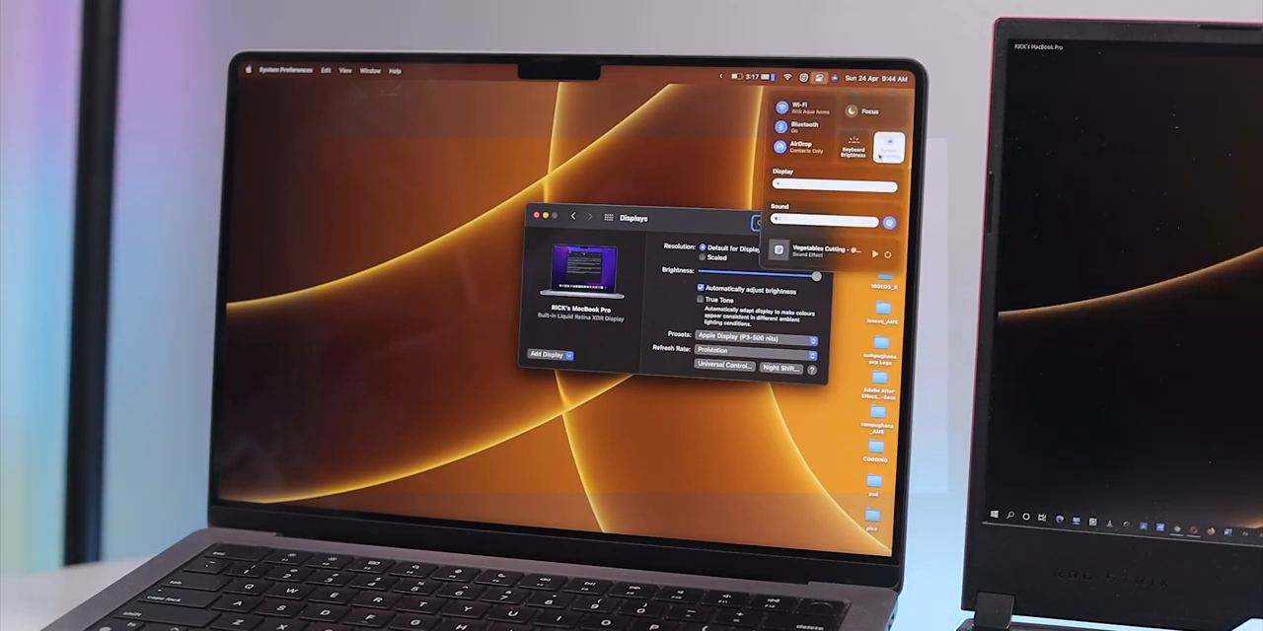